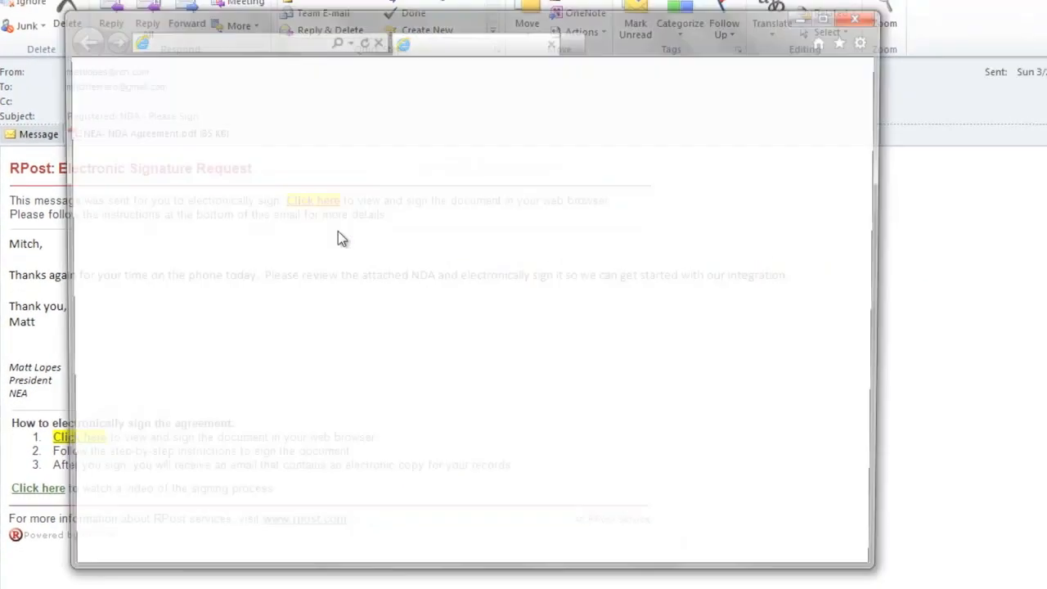
- Follow the RPost email's signing link to load the NDA in browser-based eSignOff
{"action": "left_click", "coordinate": [312, 199]}
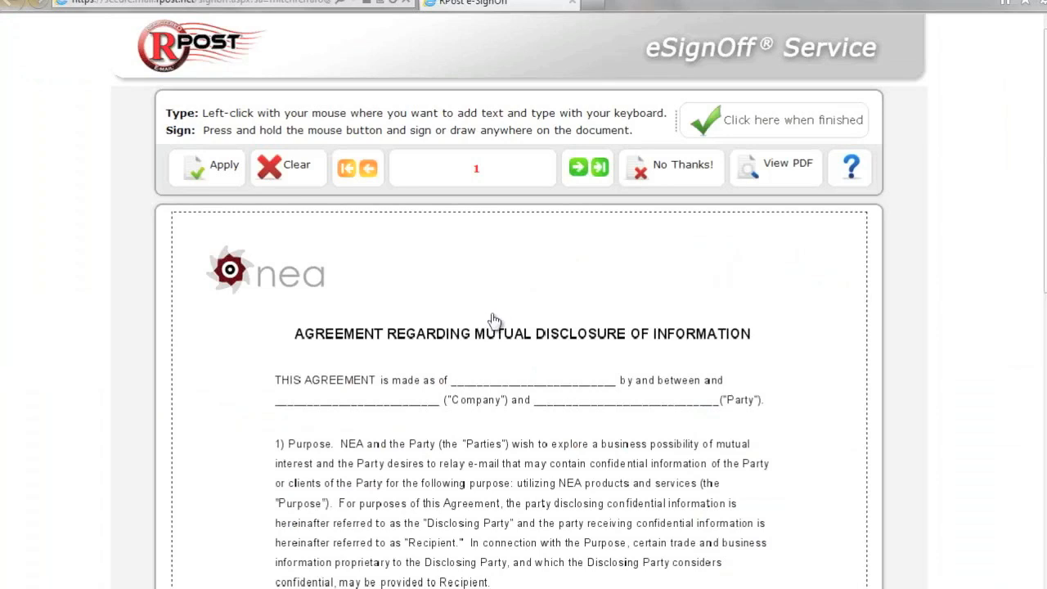
{"action": "mouse_move", "coordinate": [461, 386]}
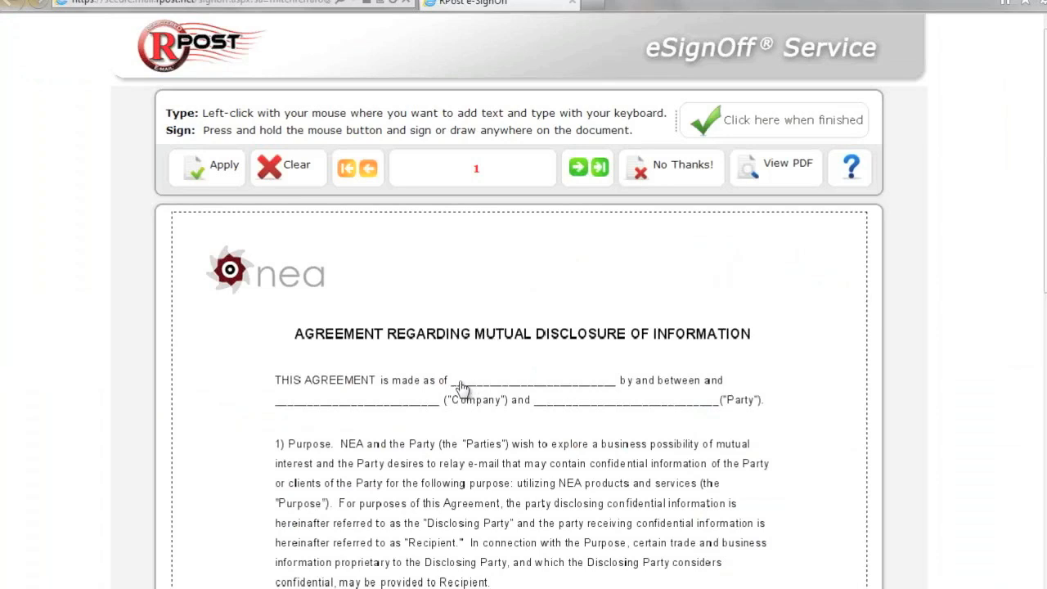
- Enter 3/25/2012 in the 'made as of' blank and position it on the date line
{"action": "left_click", "coordinate": [462, 382]}
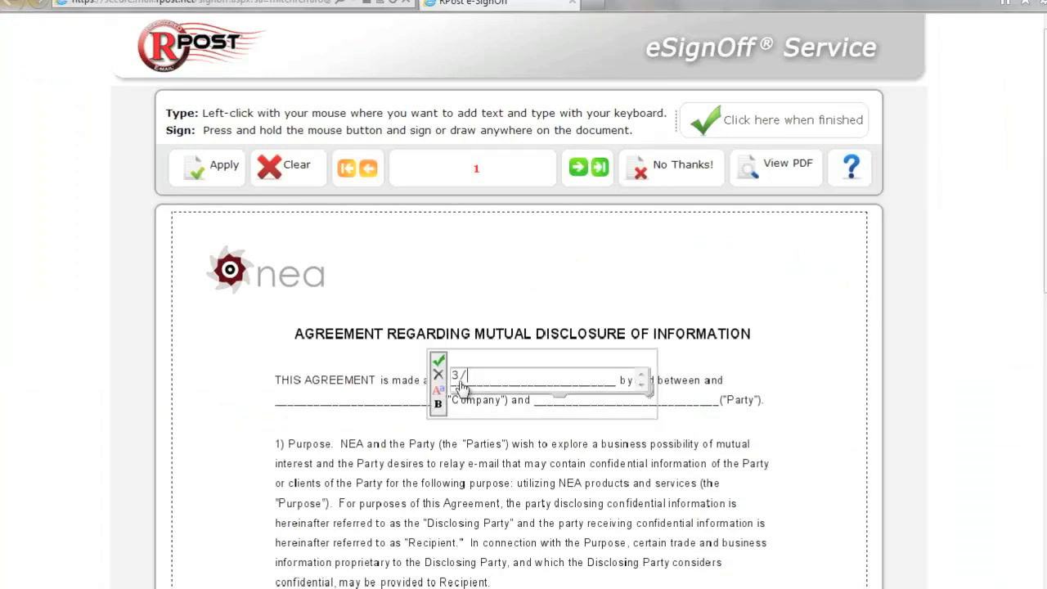
{"action": "type", "text": "25/"}
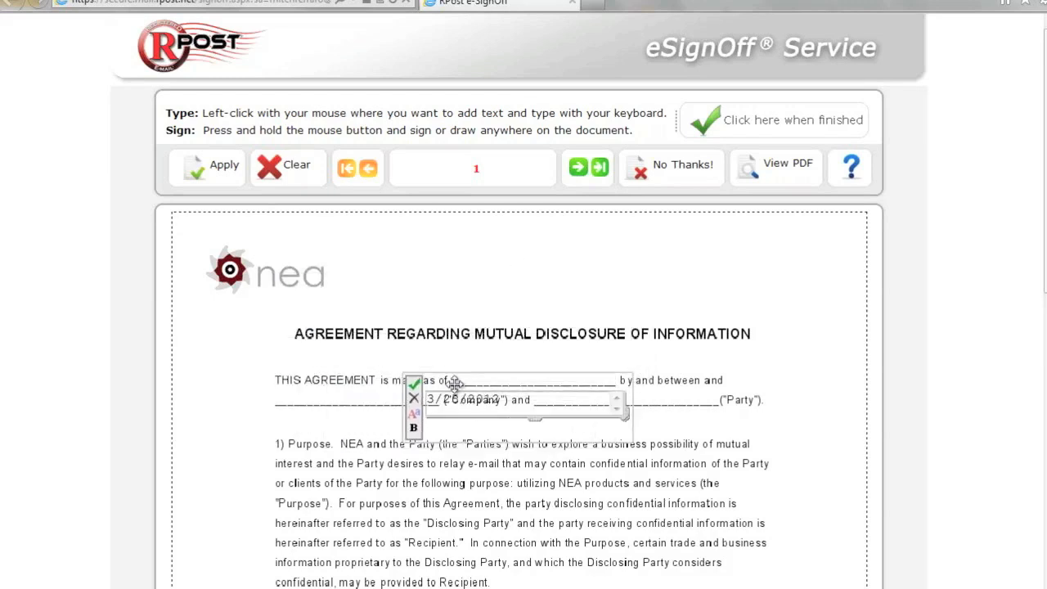
{"action": "left_click_drag", "start_coordinate": [454, 385], "coordinate": [501, 364]}
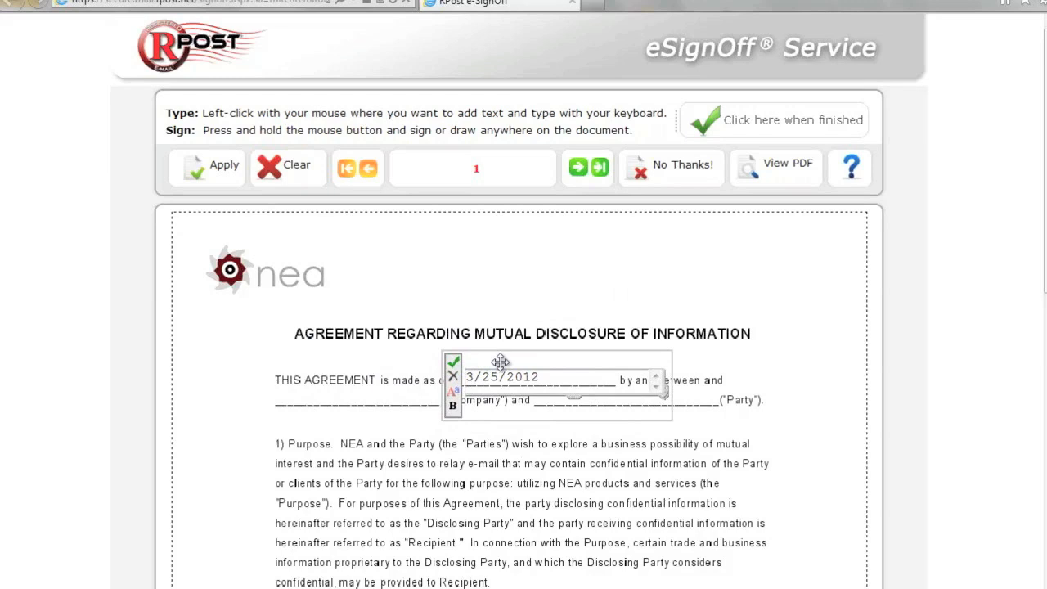
{"action": "scroll", "scroll_direction": "down", "scroll_amount": 3}
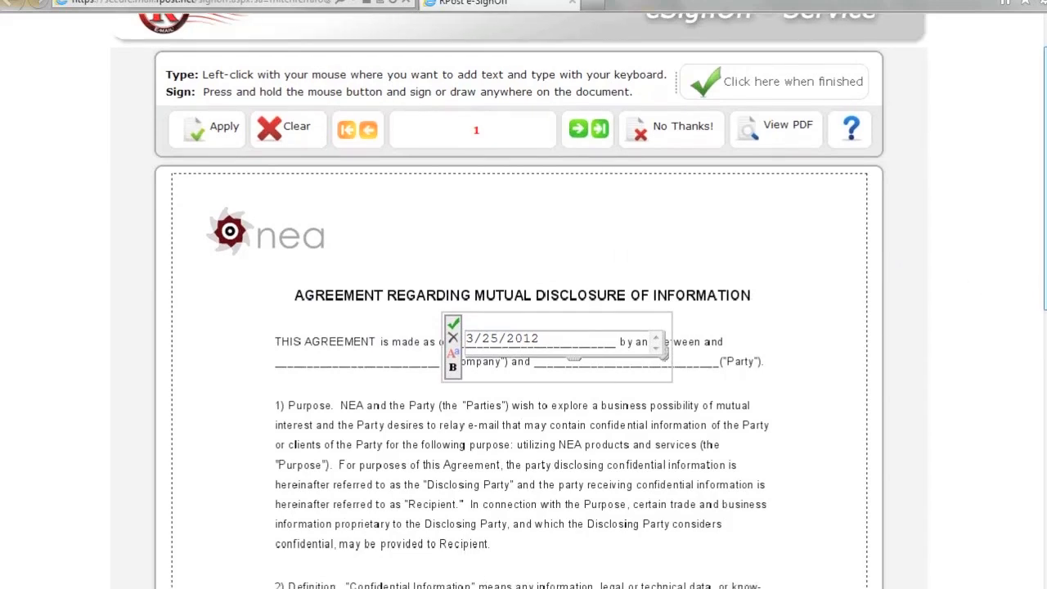
{"action": "scroll", "scroll_direction": "down", "scroll_amount": 3}
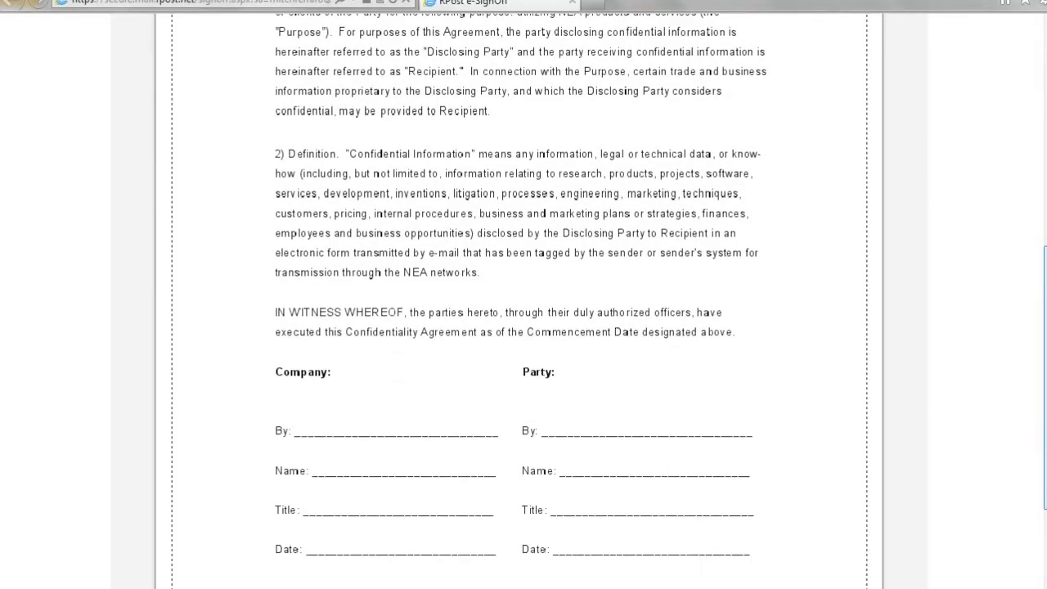
- Draw a handwritten signature on the Company 'By:' line of the signature block
{"action": "scroll", "scroll_direction": "down", "scroll_amount": 3}
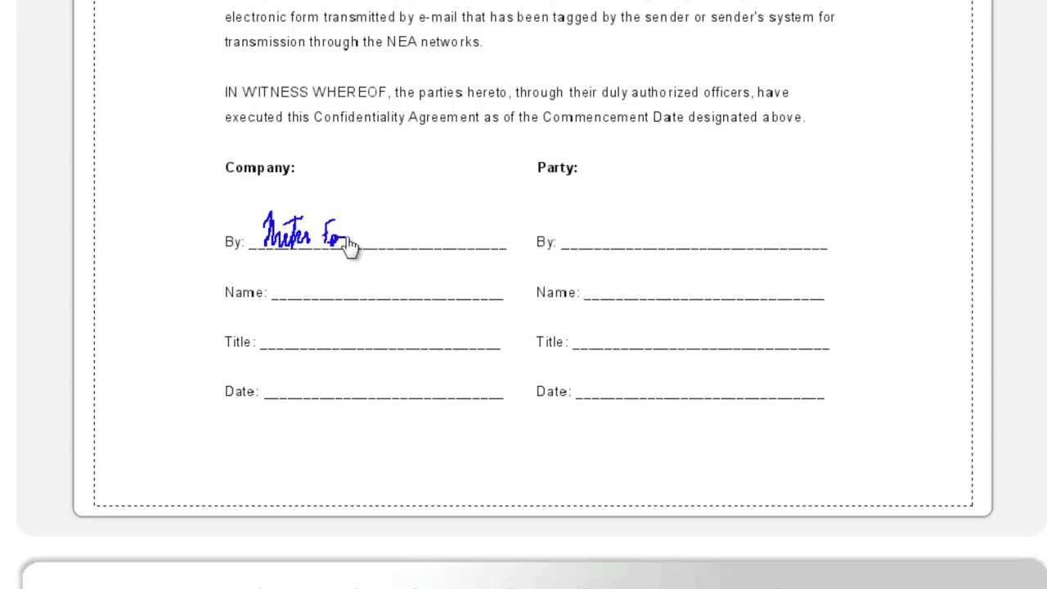
{"action": "left_click_drag", "start_coordinate": [336, 232], "coordinate": [412, 232]}
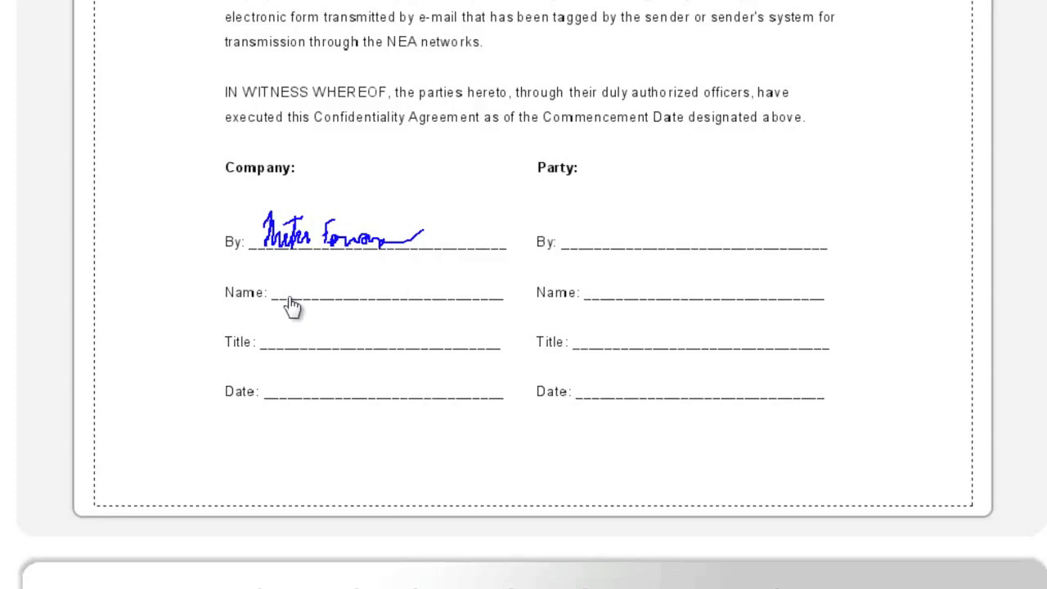
{"action": "type", "text": "Mitch F"}
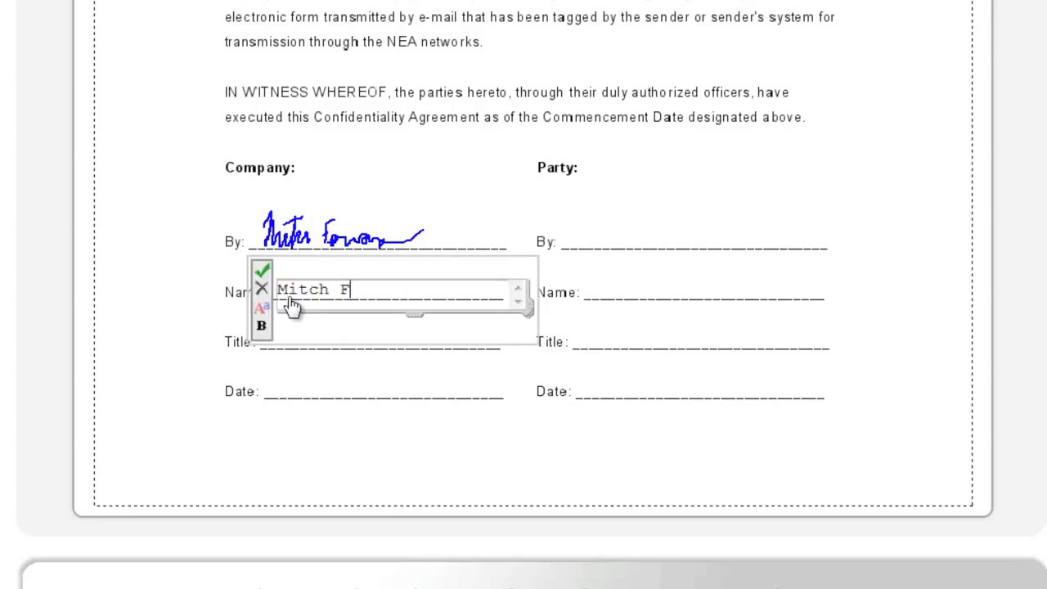
{"action": "type", "text": "erraro"}
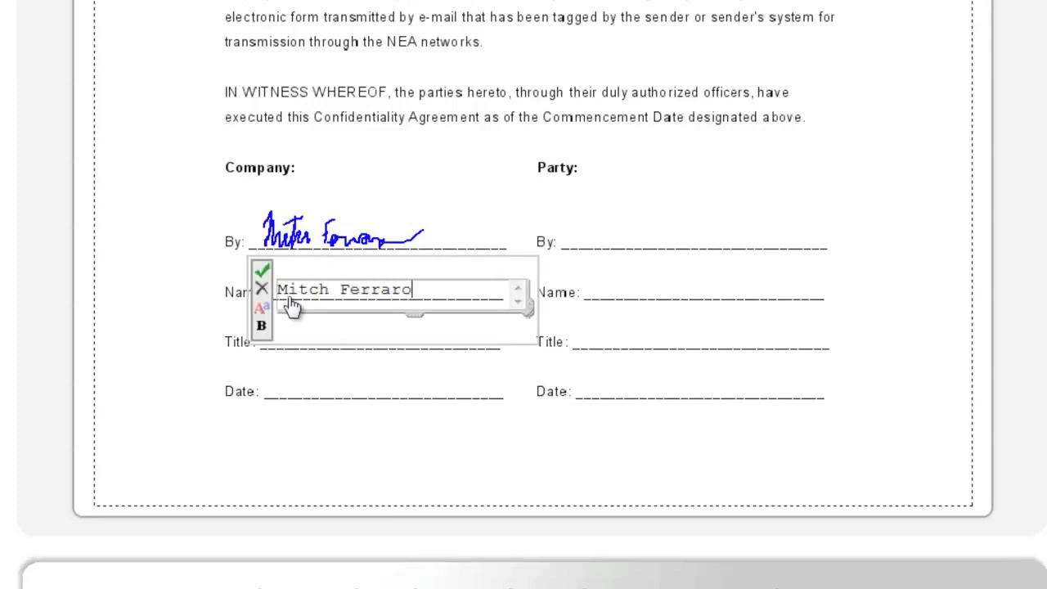
{"action": "left_click", "coordinate": [262, 272]}
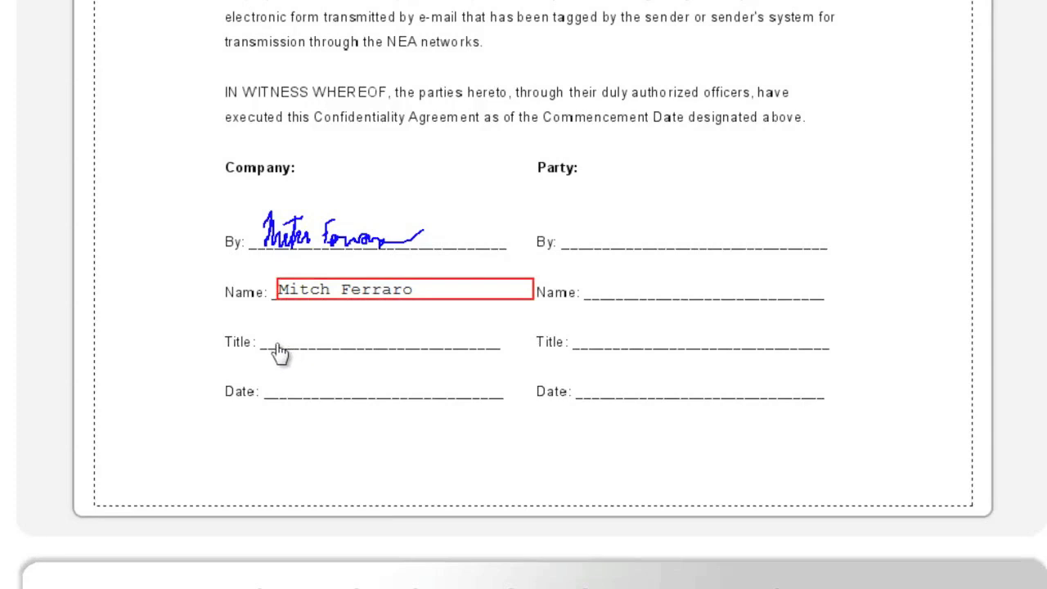
{"action": "type", "text": "President"}
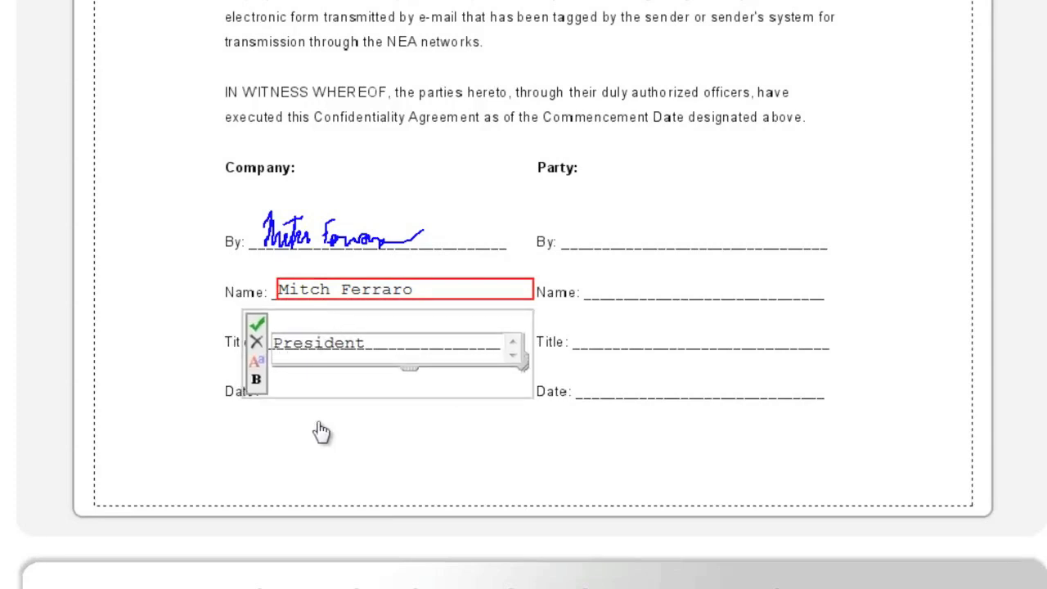
{"action": "left_click", "coordinate": [259, 322]}
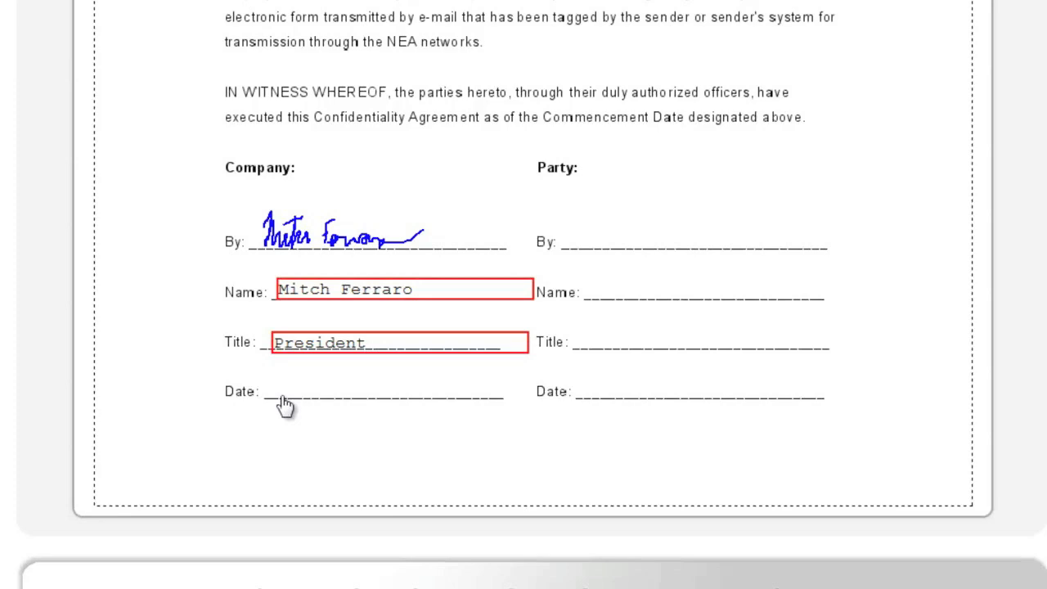
{"action": "type", "text": "3.25.2012"}
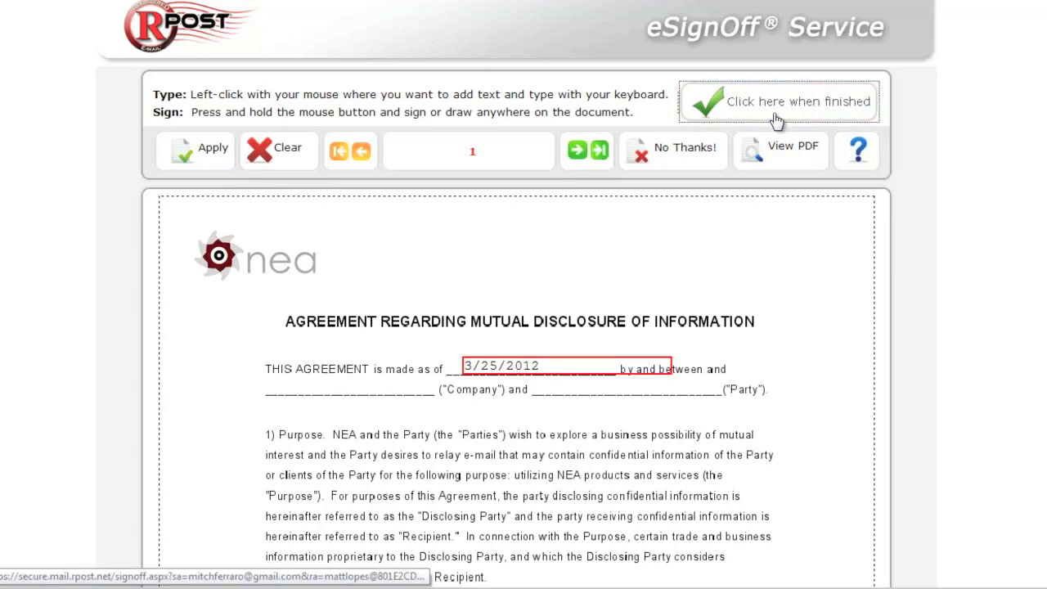
- Finish with name Mitch Ferraro, note 'Thank you.', a drawn signature, and execute the signature
{"action": "left_click", "coordinate": [797, 101]}
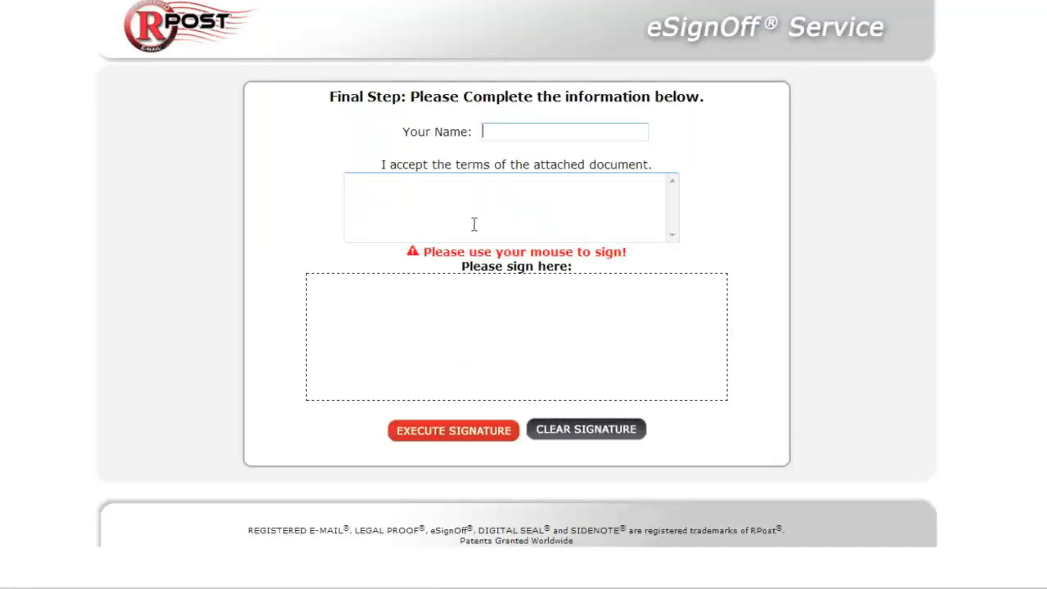
{"action": "type", "text": "Mitch Ferraro"}
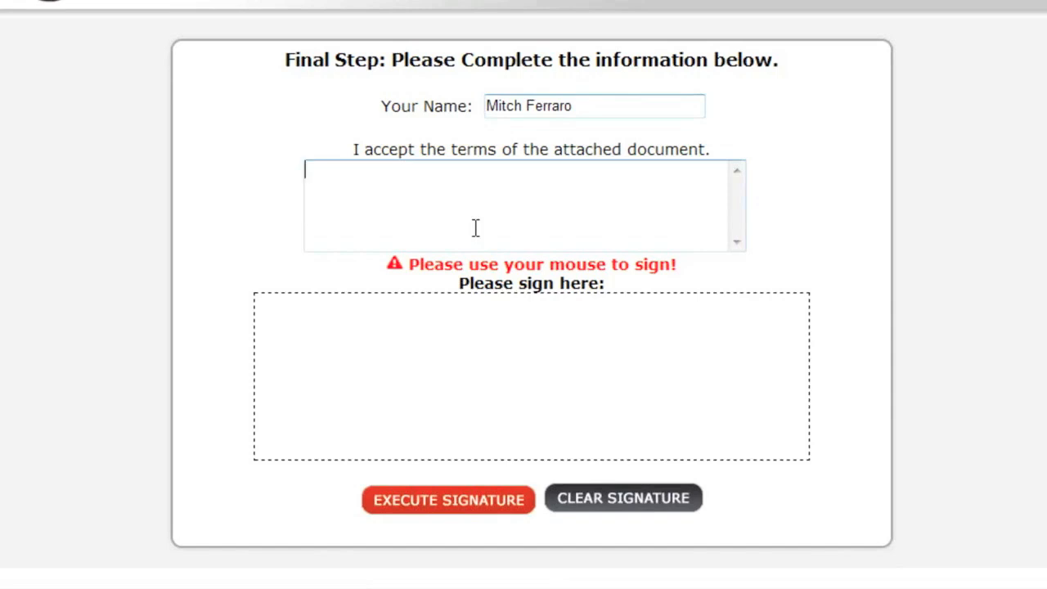
{"action": "type", "text": "Thank you."}
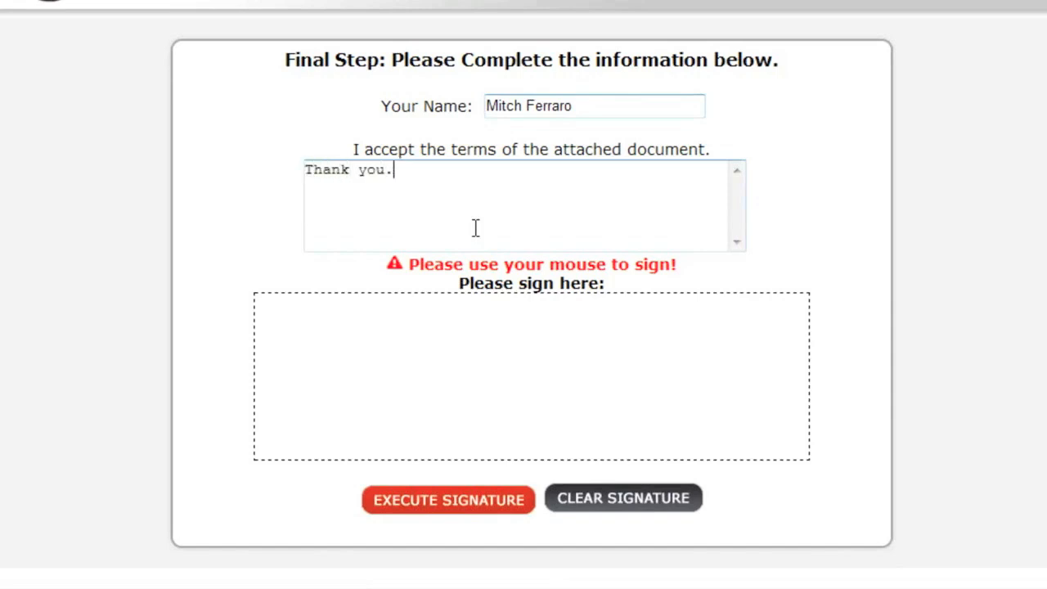
{"action": "left_click_drag", "start_coordinate": [352, 377], "coordinate": [401, 425]}
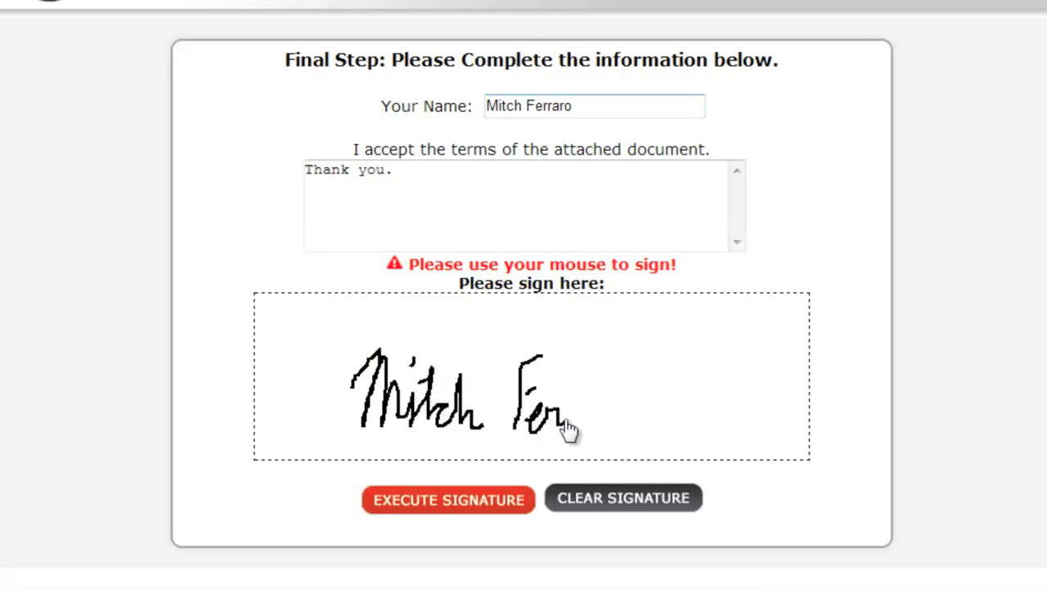
{"action": "left_click_drag", "start_coordinate": [569, 426], "coordinate": [622, 433]}
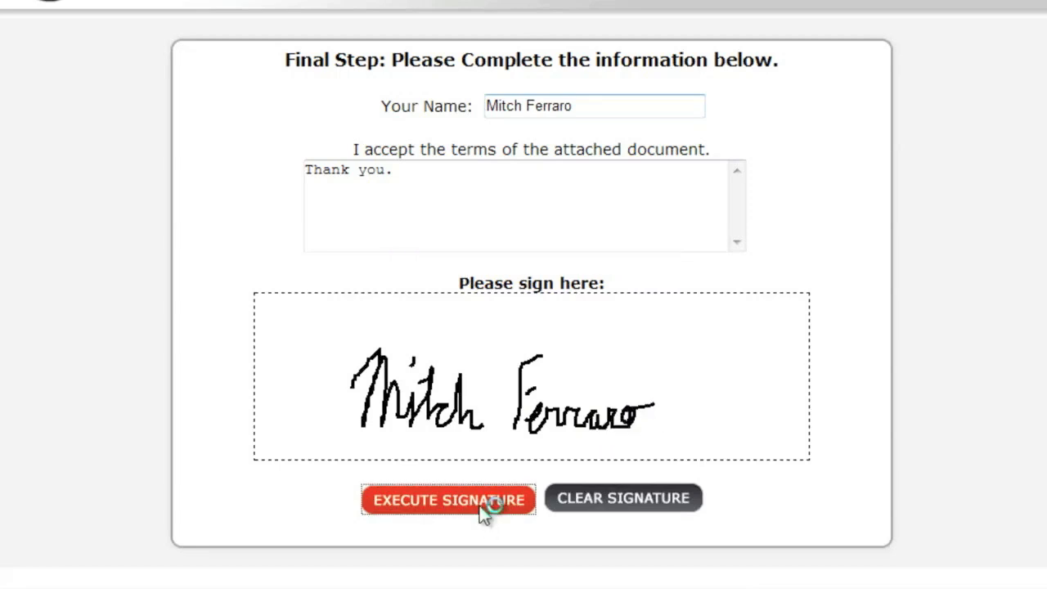
{"action": "left_click", "coordinate": [452, 499]}
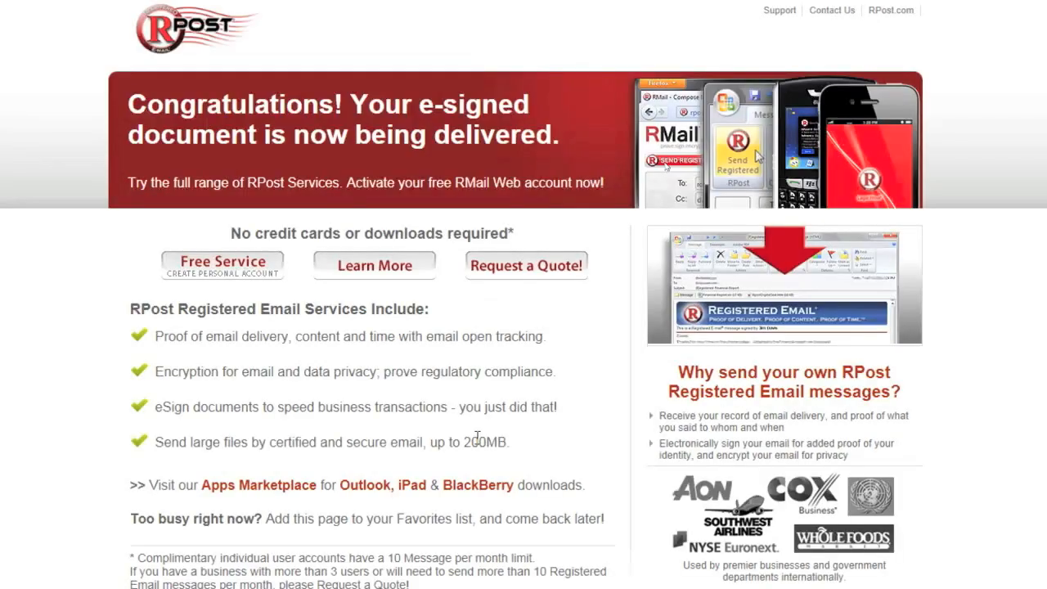